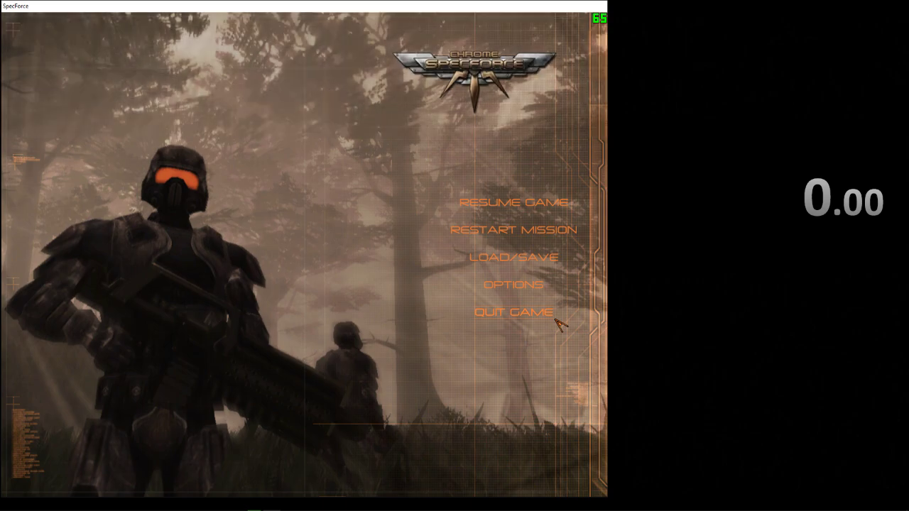
# - Choose Restart Mission in the pause menu to show the restart confirmation
pyautogui.click(513, 229)
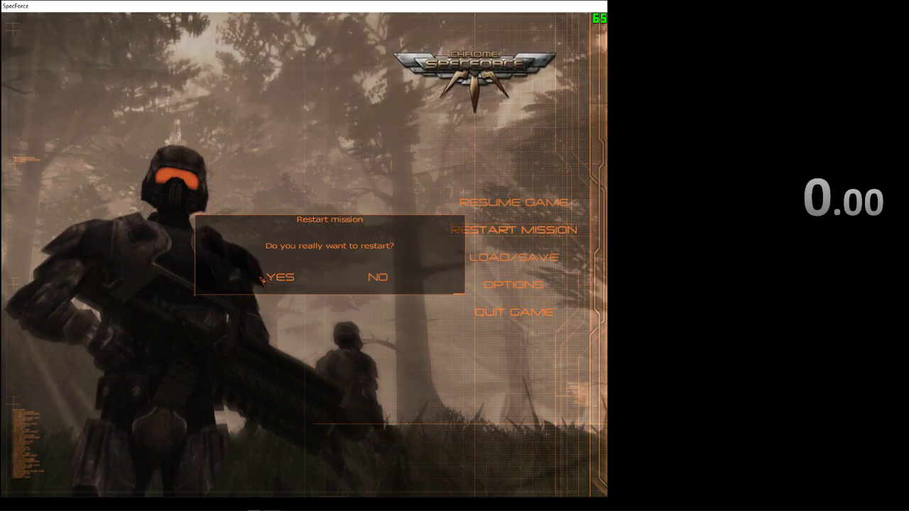
# - Confirm the training mission restart with Yes
pyautogui.click(281, 277)
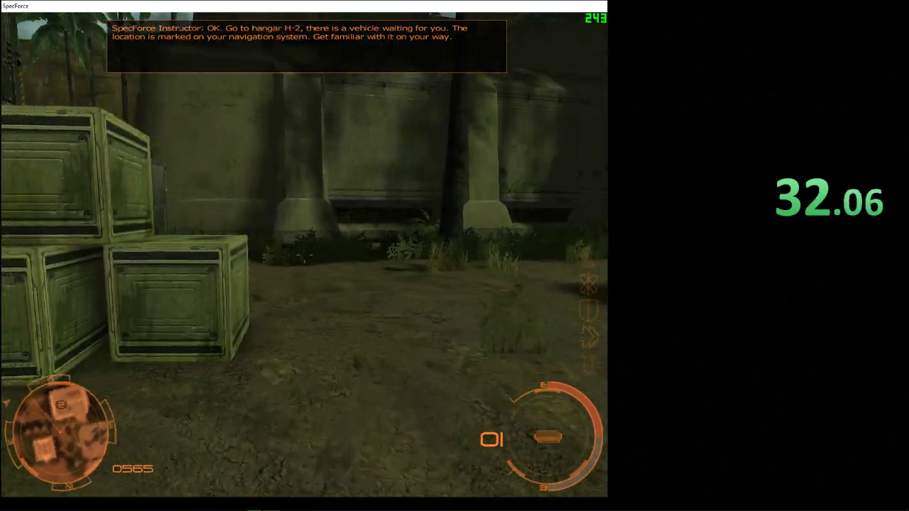
pyautogui.moveTo(306, 256)
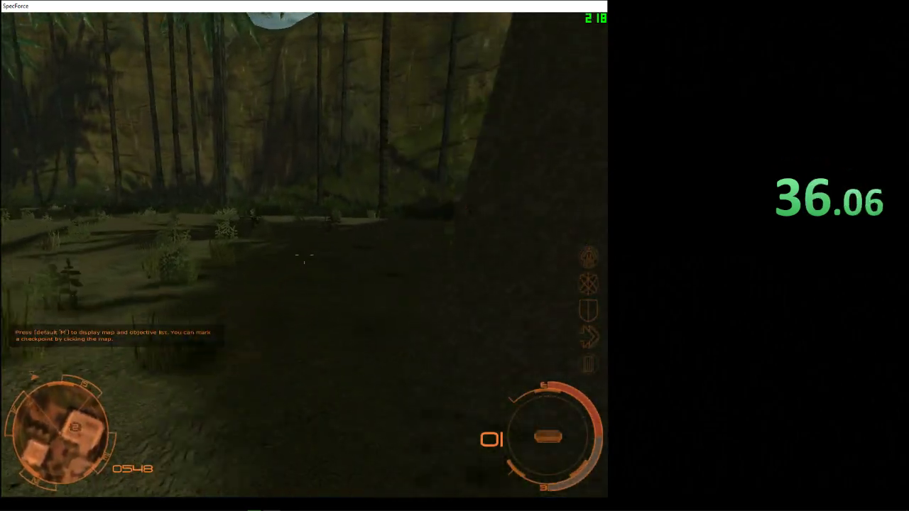
# - Hack the barrier terminal by swapping symbols in the Code Breaker grid
pyautogui.click(543, 325)
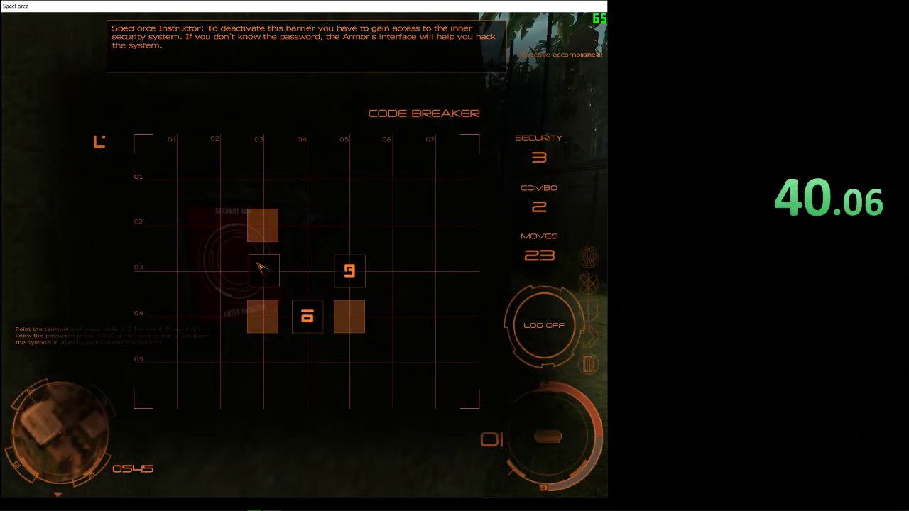
pyautogui.click(263, 226)
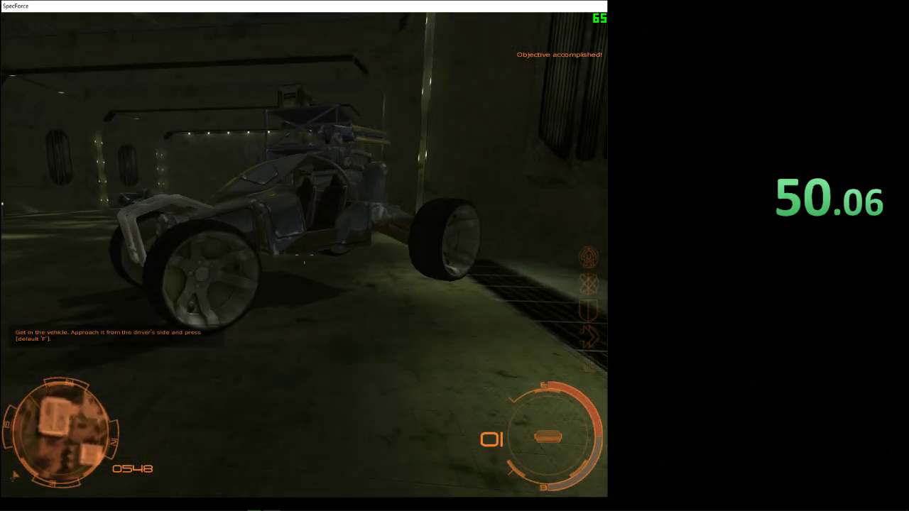
pyautogui.press('f')
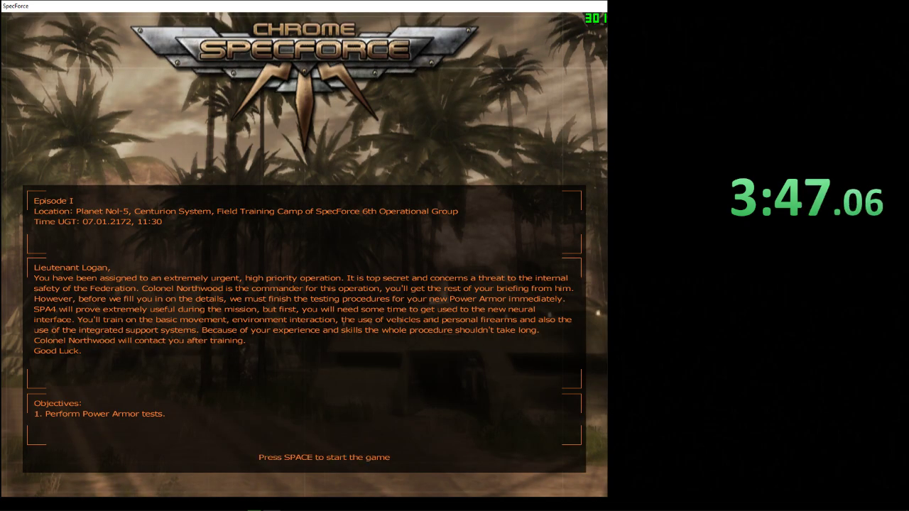
# - Dismiss the mission briefing with Space to resume after the final armor test
pyautogui.press('space')
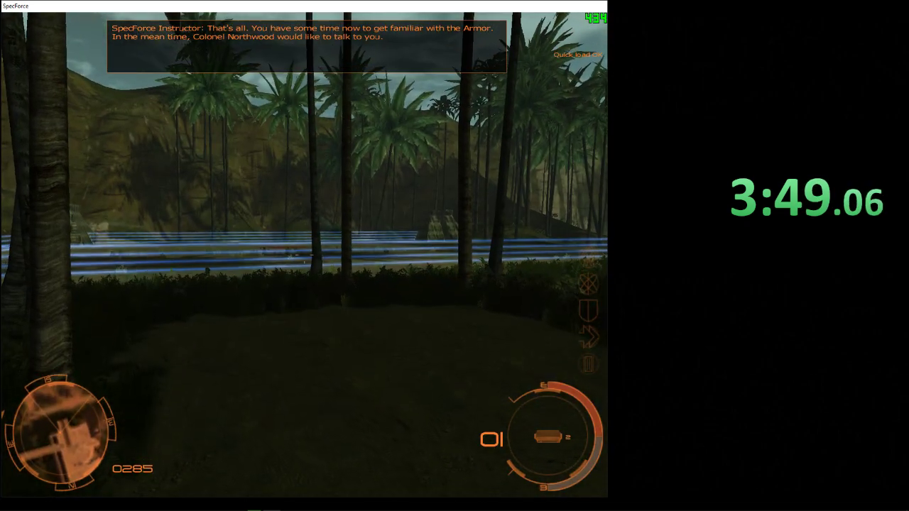